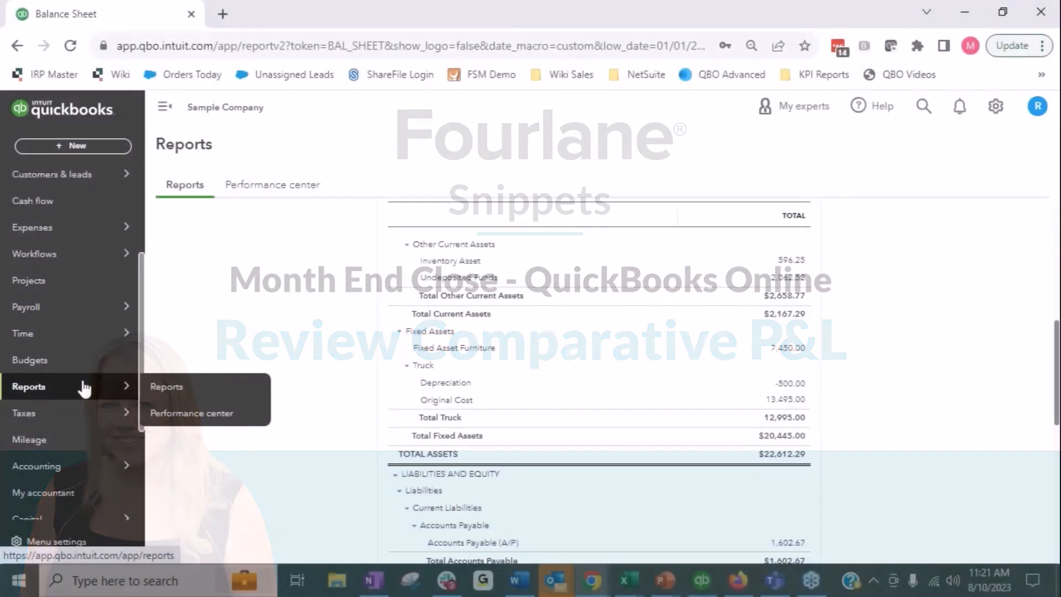
# Open the Reports list from the left navigation.
pyautogui.click(167, 387)
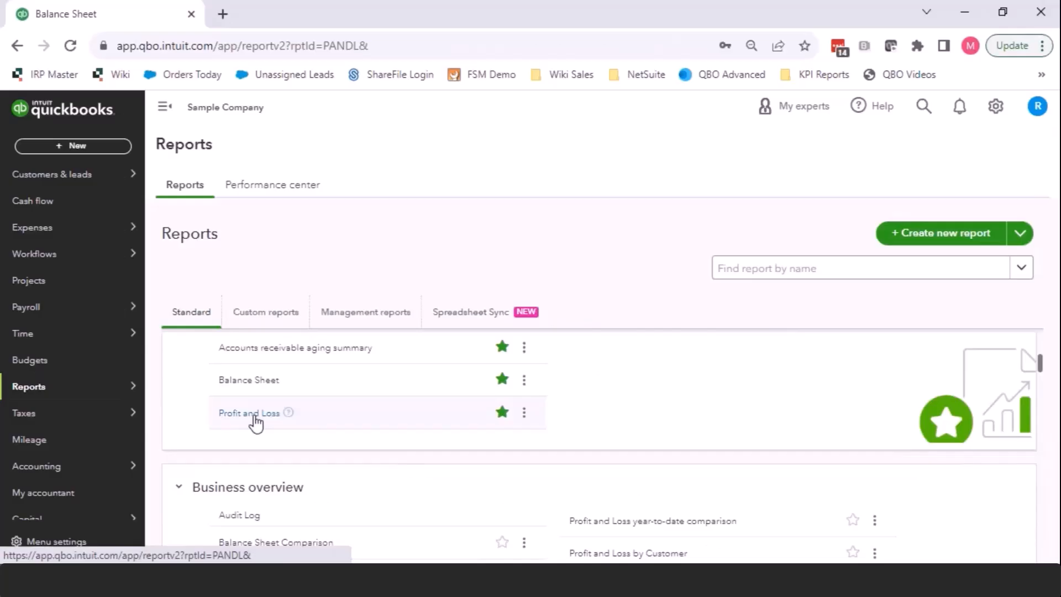
# Run Profit and Loss ending 07/31/2023 with columns displayed by Months.
pyautogui.click(248, 413)
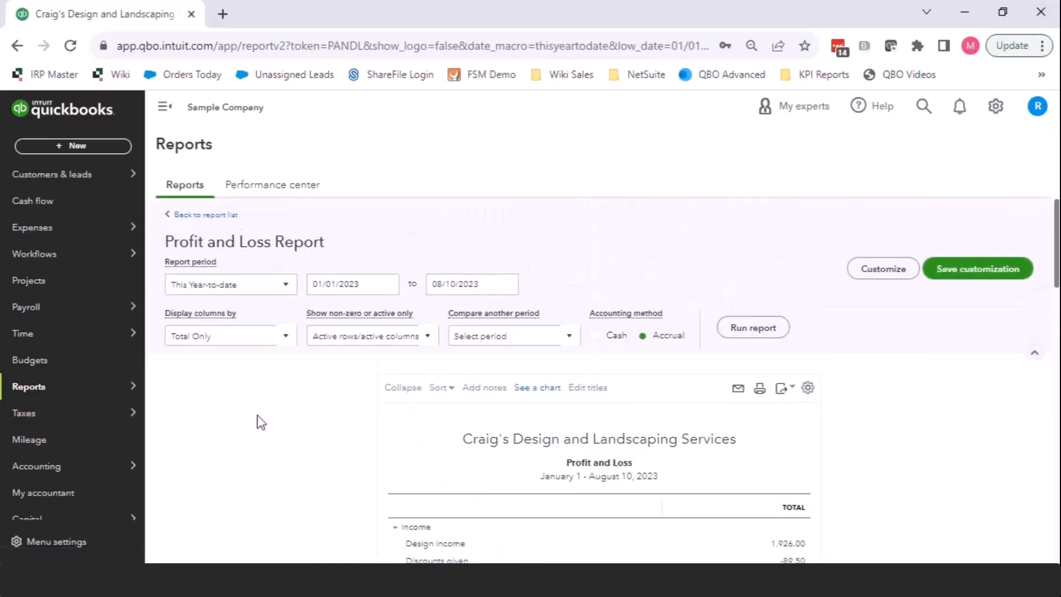
pyautogui.click(509, 284)
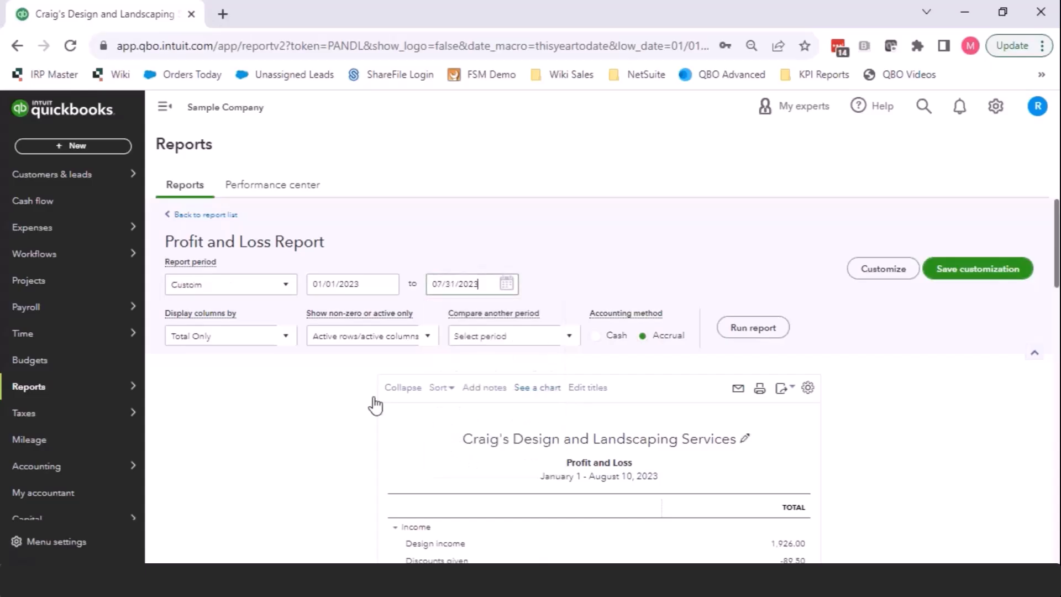
pyautogui.click(229, 336)
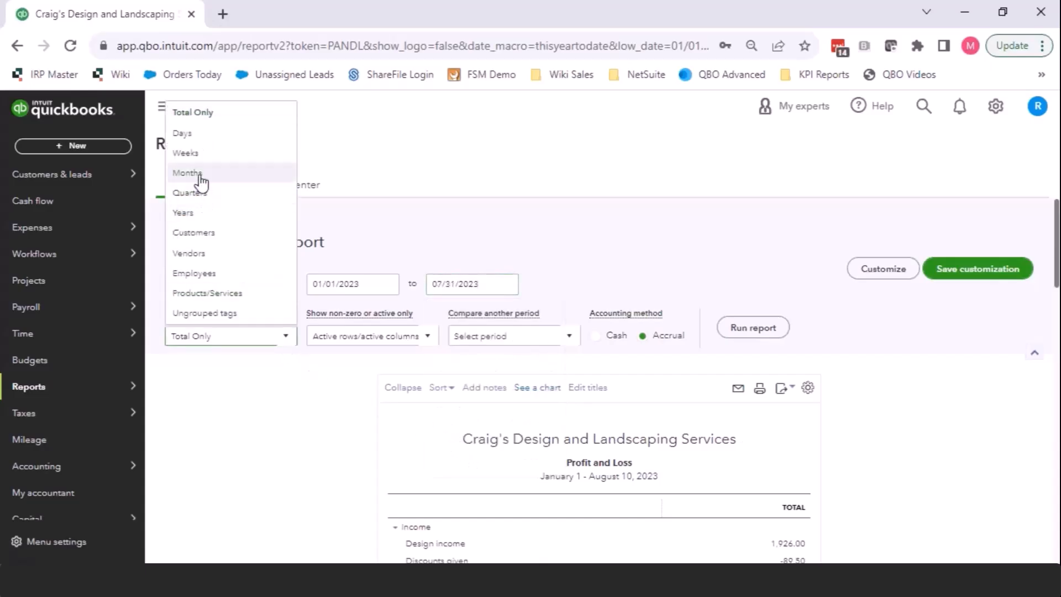
pyautogui.click(188, 173)
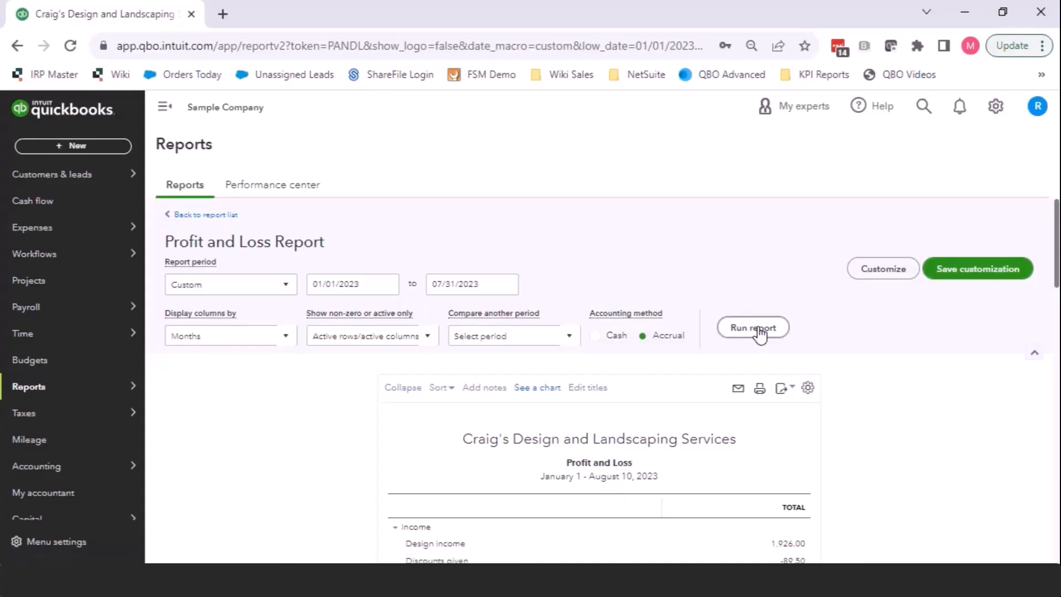
pyautogui.click(753, 327)
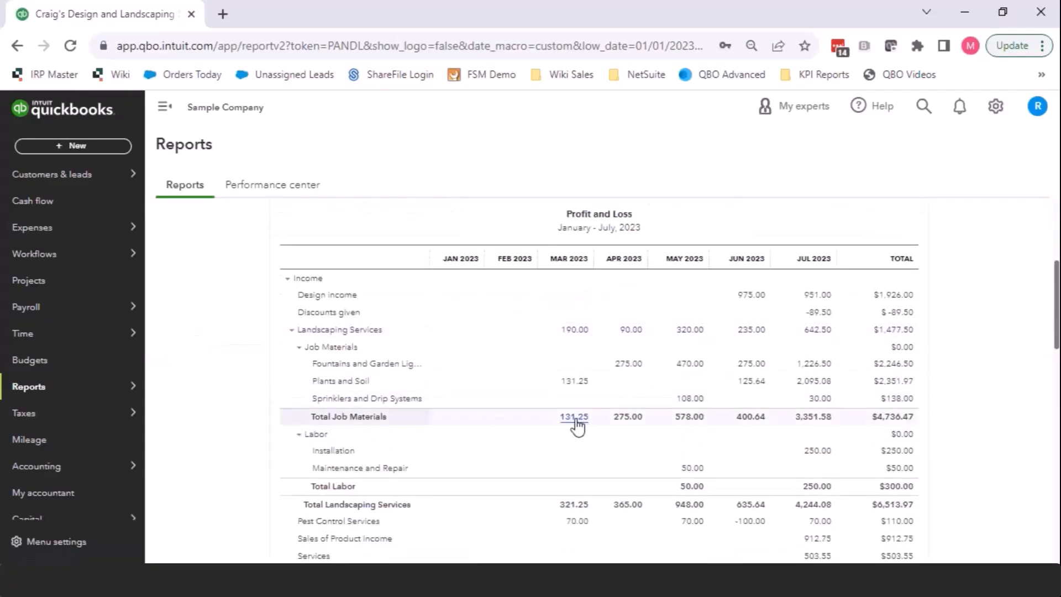
pyautogui.scroll(-3)
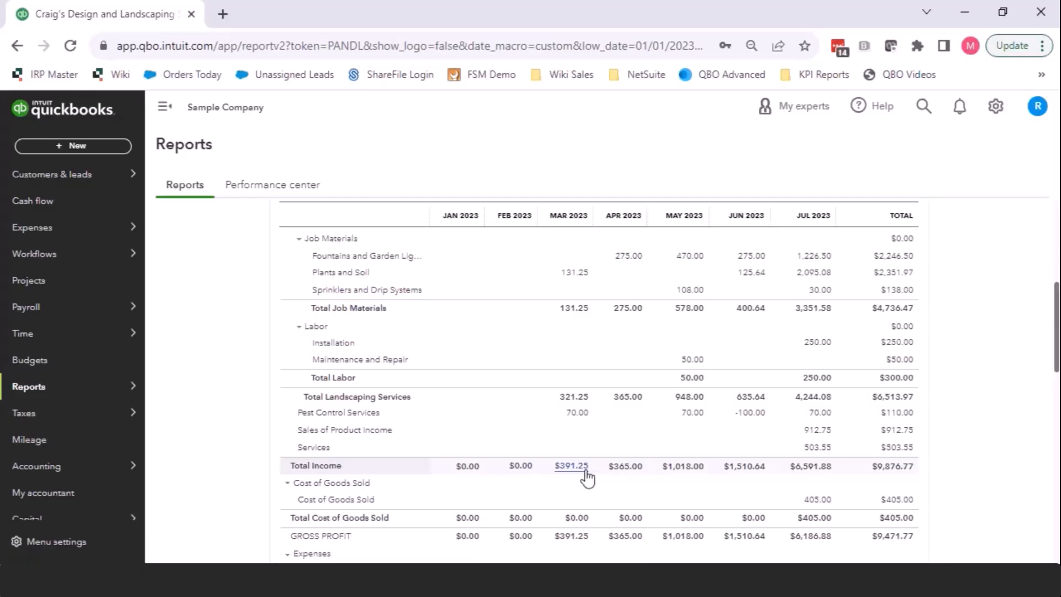
pyautogui.moveTo(742, 465)
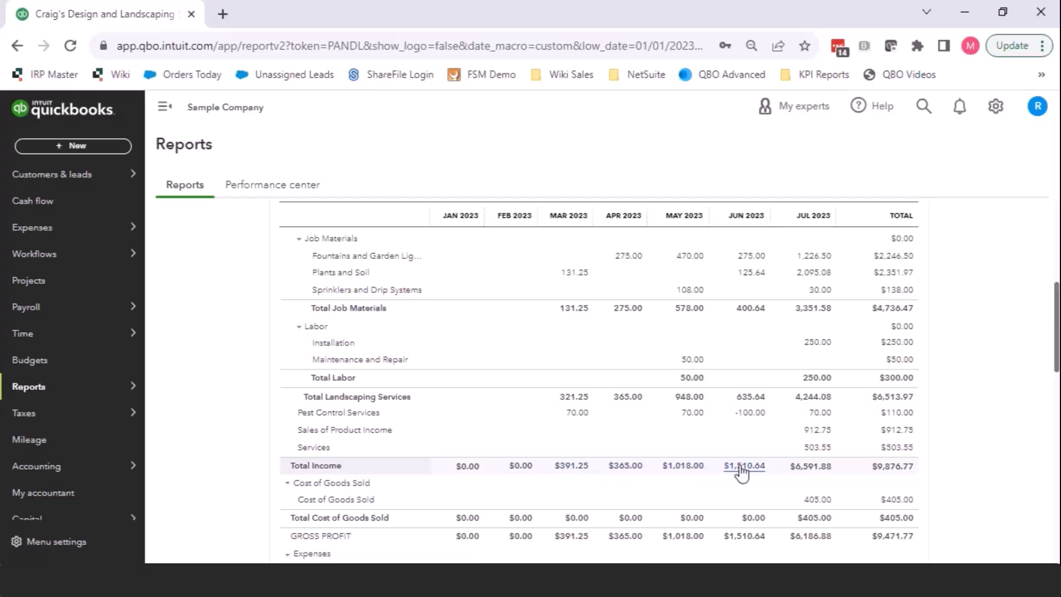
pyautogui.moveTo(810, 471)
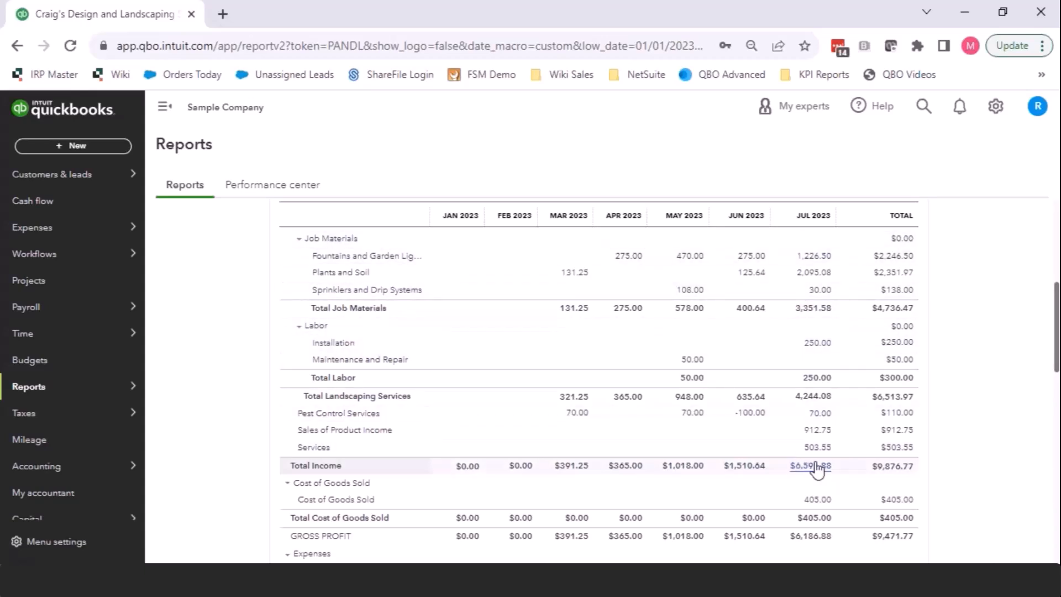
pyautogui.moveTo(819, 402)
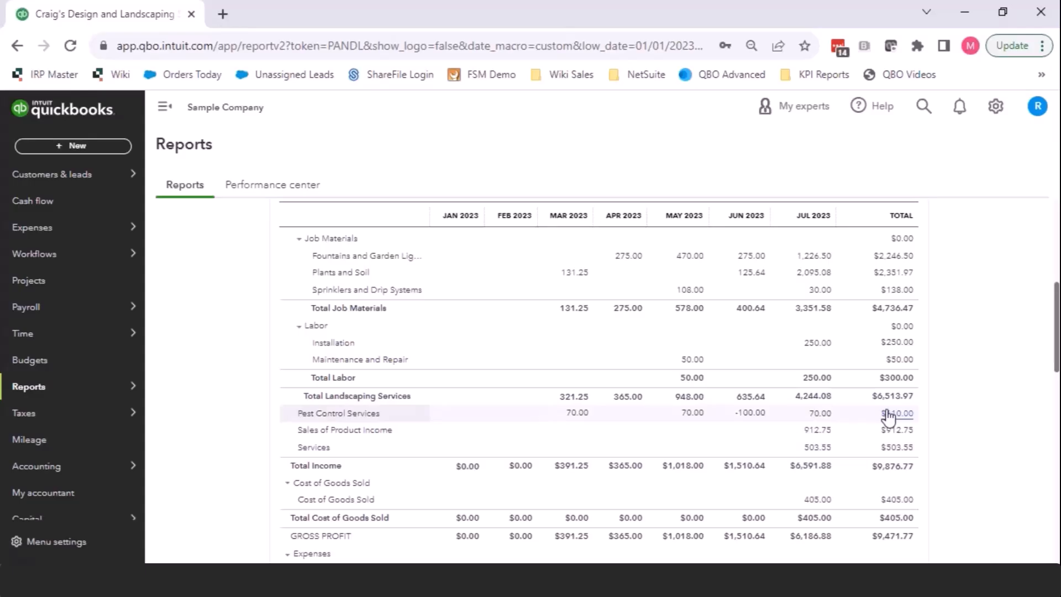
pyautogui.moveTo(829, 411)
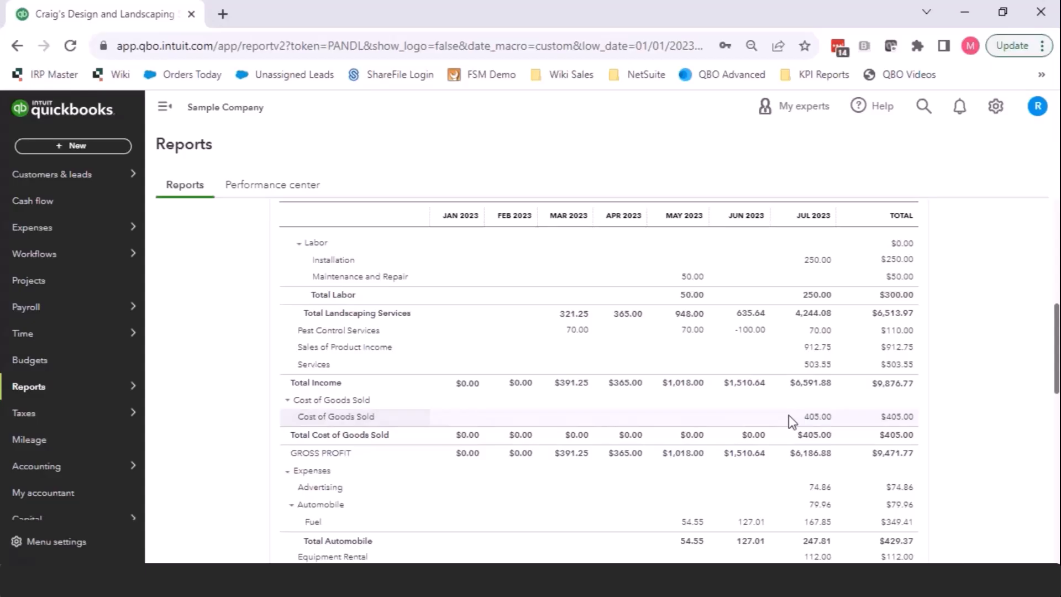
pyautogui.scroll(-3)
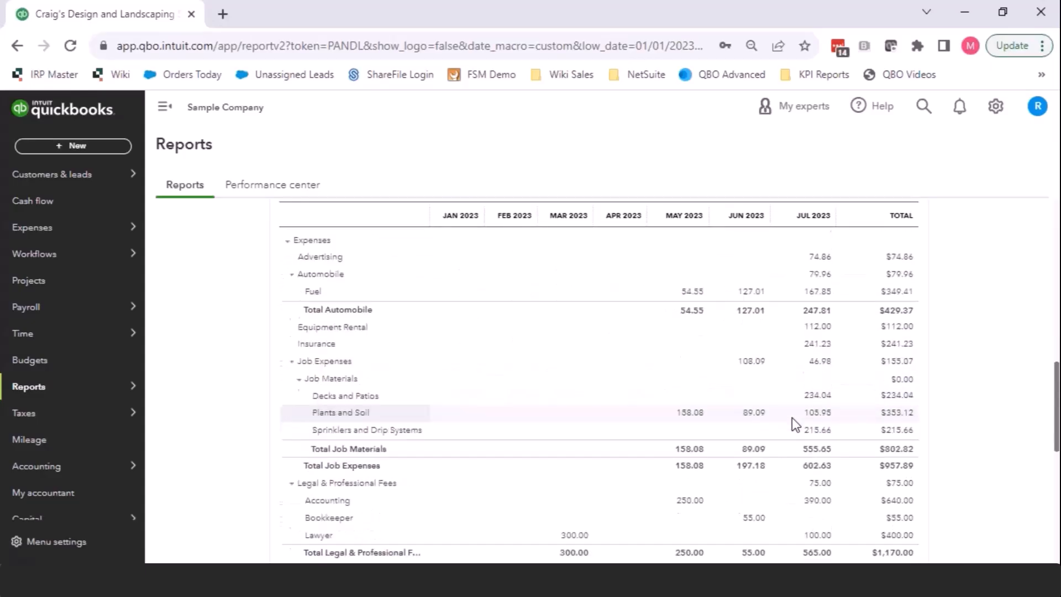
pyautogui.scroll(-3)
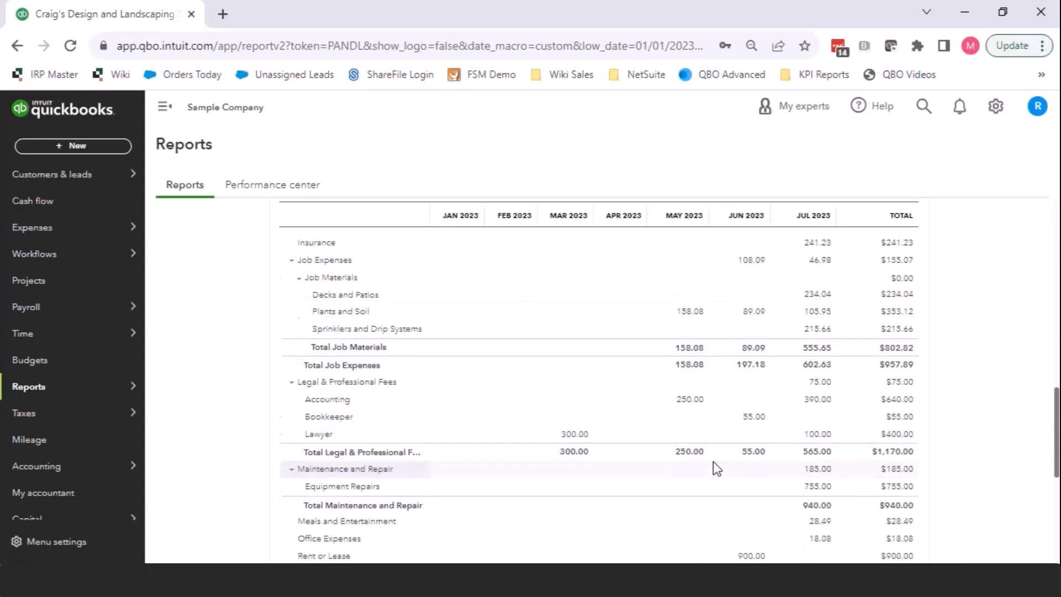
pyautogui.scroll(-3)
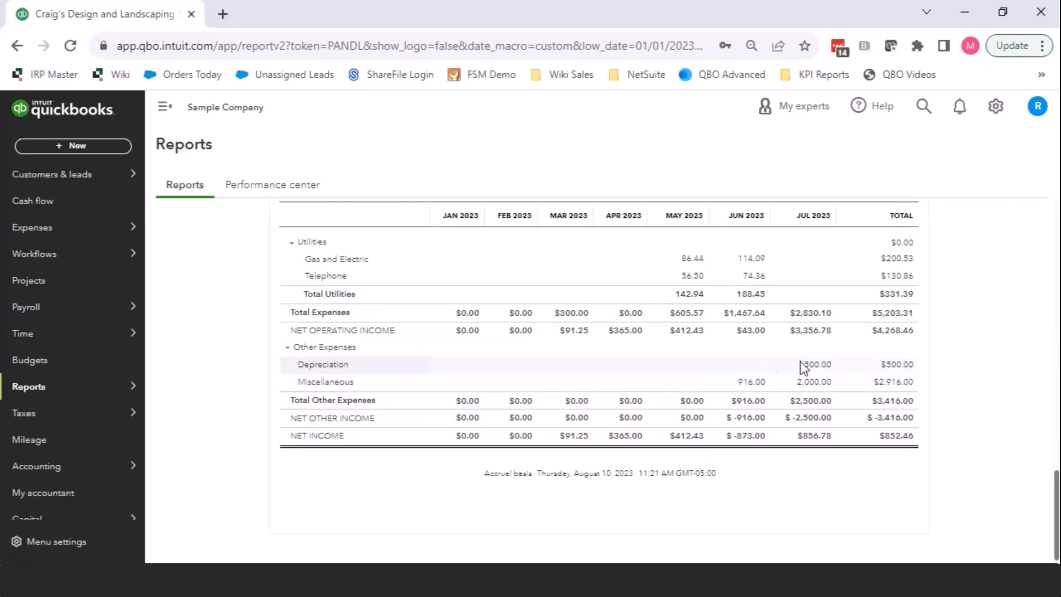
pyautogui.moveTo(626, 362)
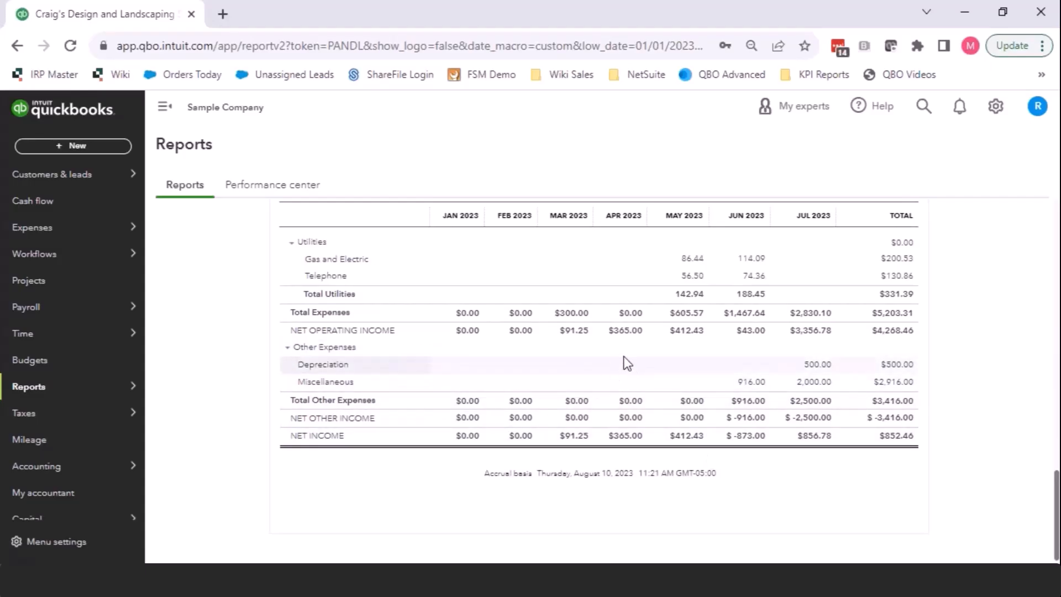